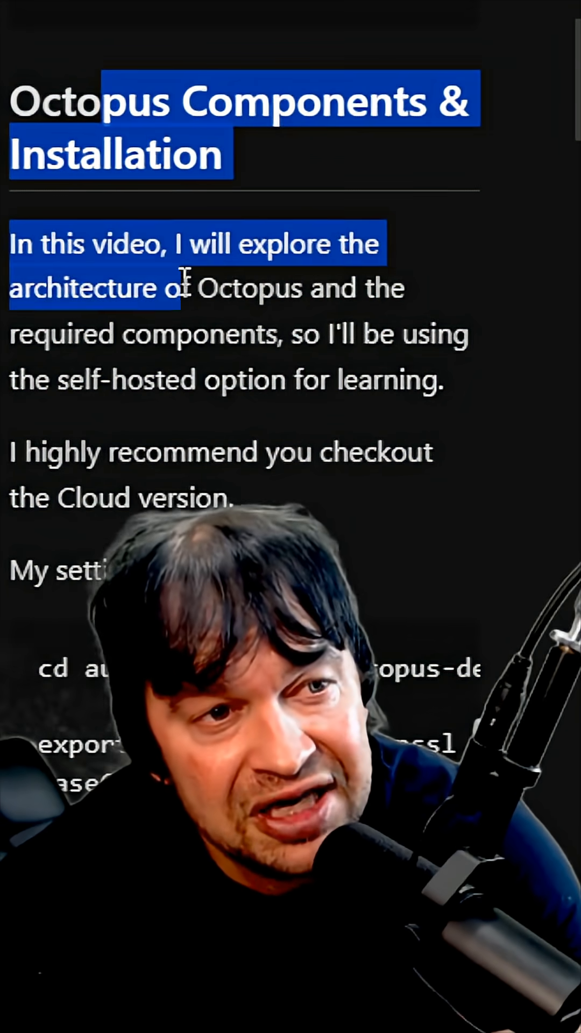
# Scroll down and bring up the Environments list with Development and Production, one target each.
pyautogui.scroll(-3)
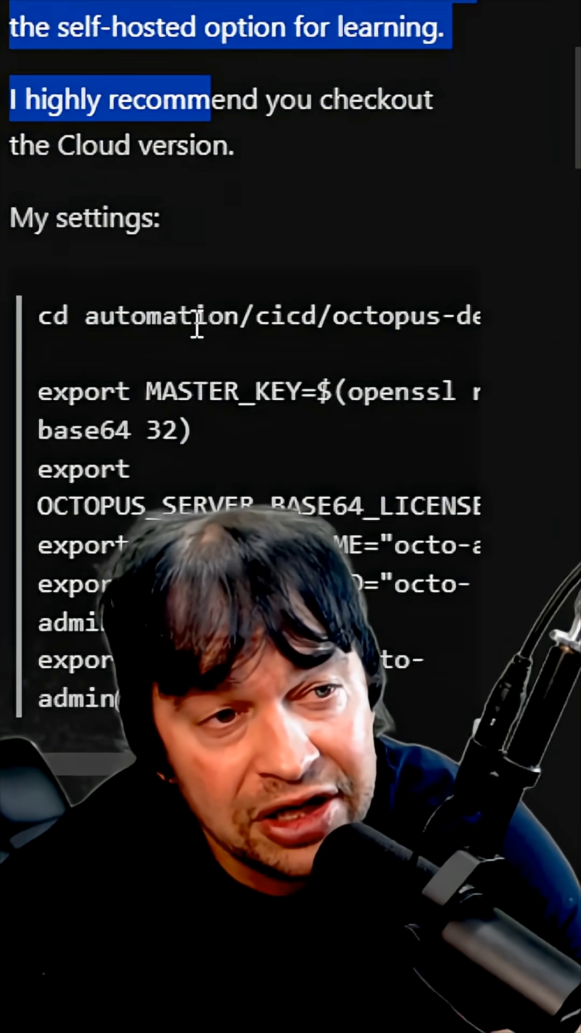
pyautogui.scroll(-3)
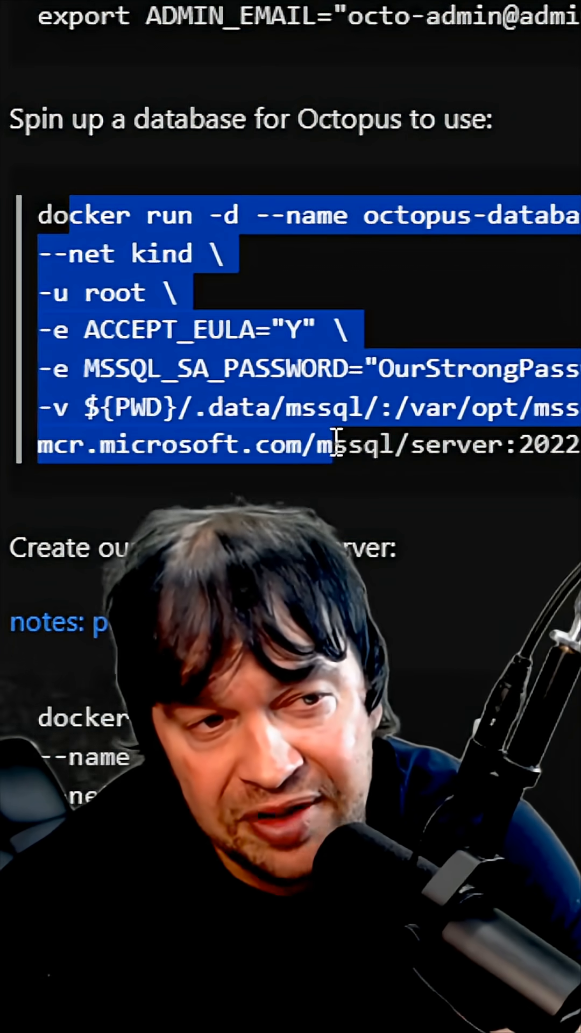
pyautogui.scroll(-3)
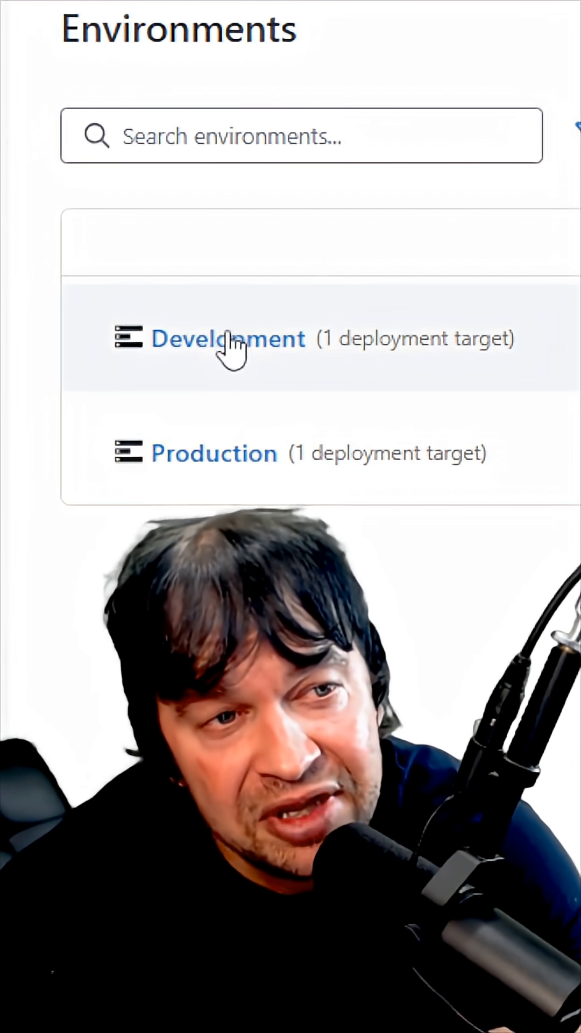
pyautogui.click(228, 339)
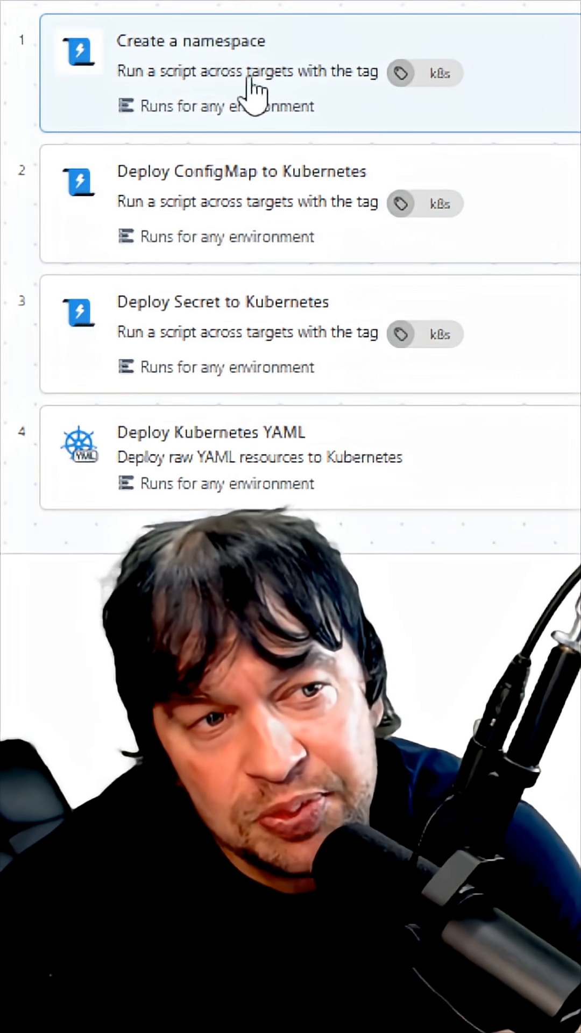
pyautogui.moveTo(216, 219)
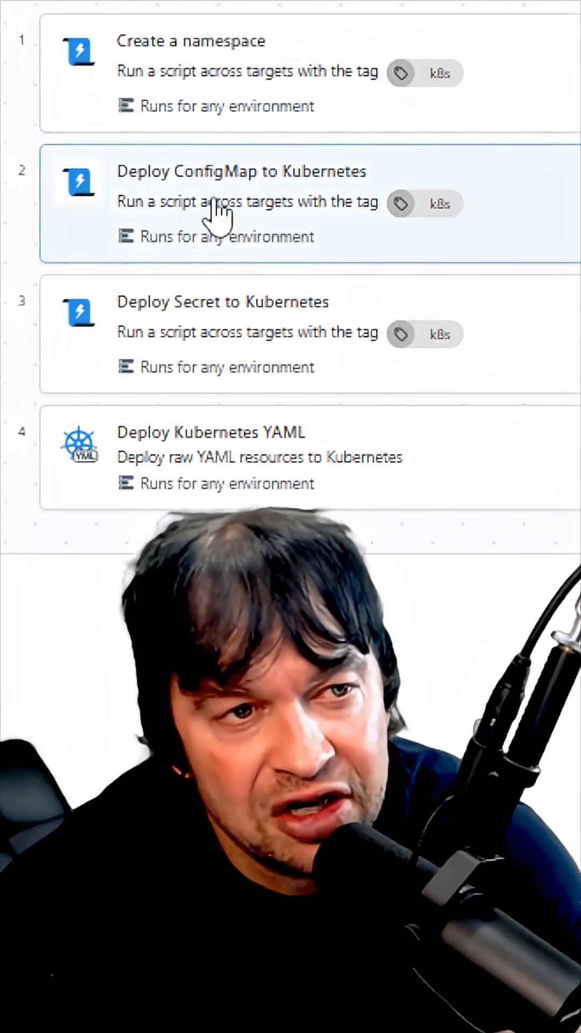
pyautogui.moveTo(302, 478)
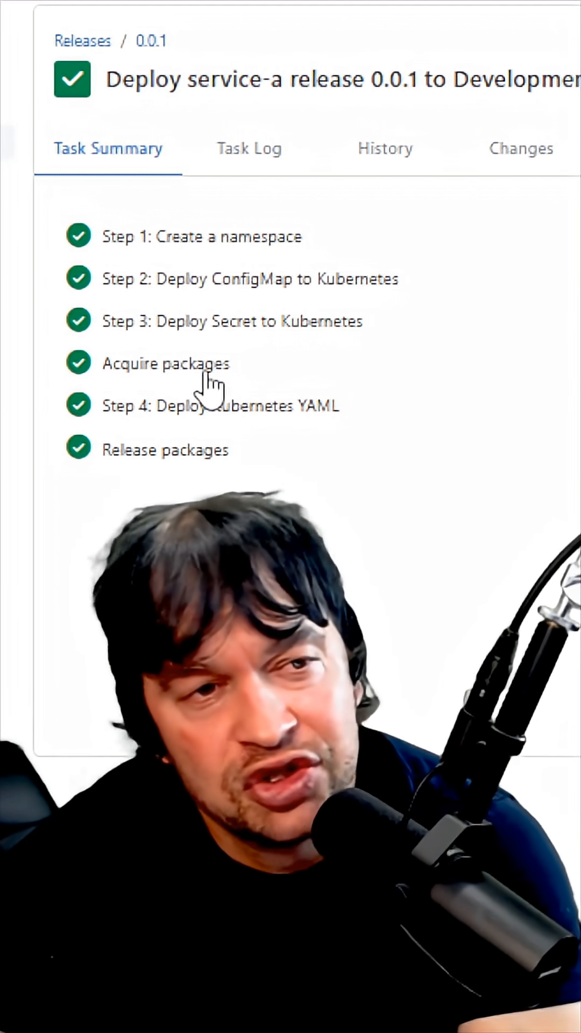
pyautogui.moveTo(286, 414)
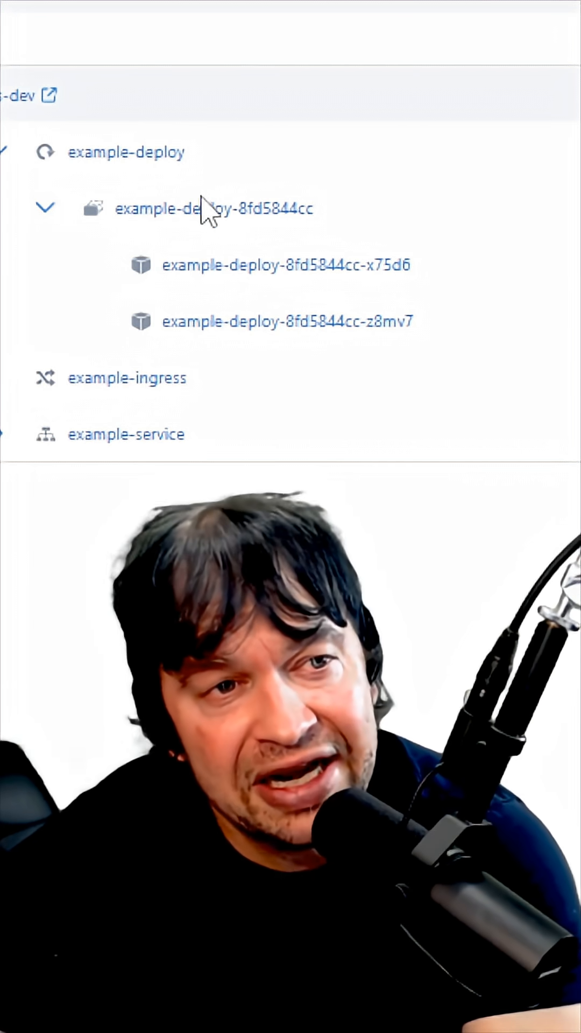
pyautogui.moveTo(294, 296)
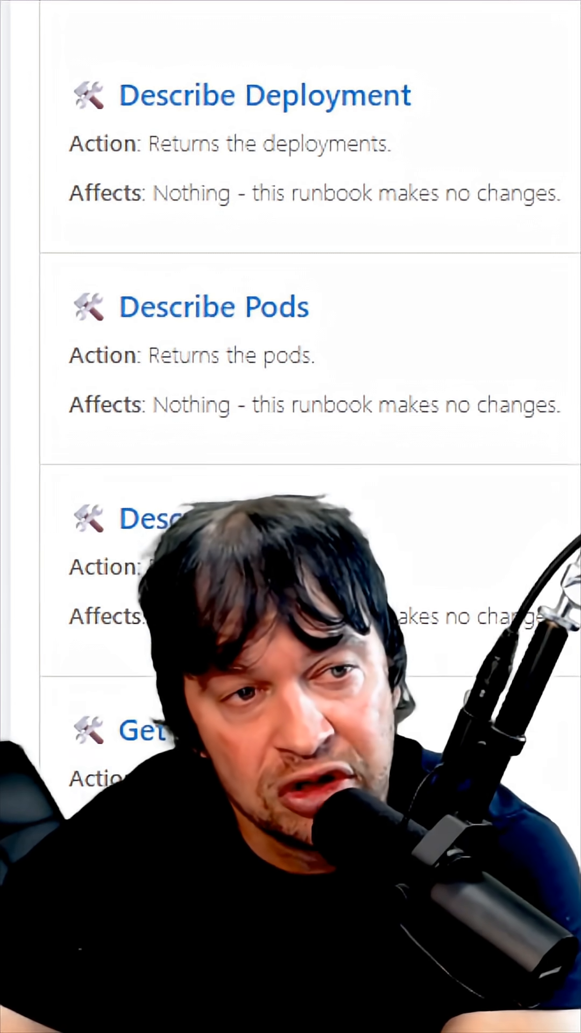
# Scroll the runbooks list down to reveal Scale Pods to One and Scale Pods to Zero.
pyautogui.scroll(-3)
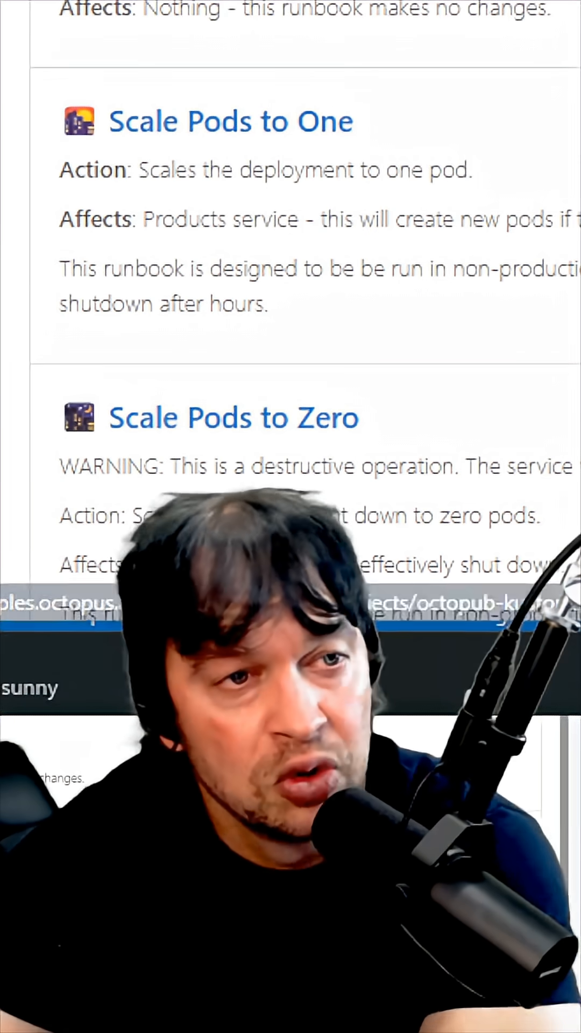